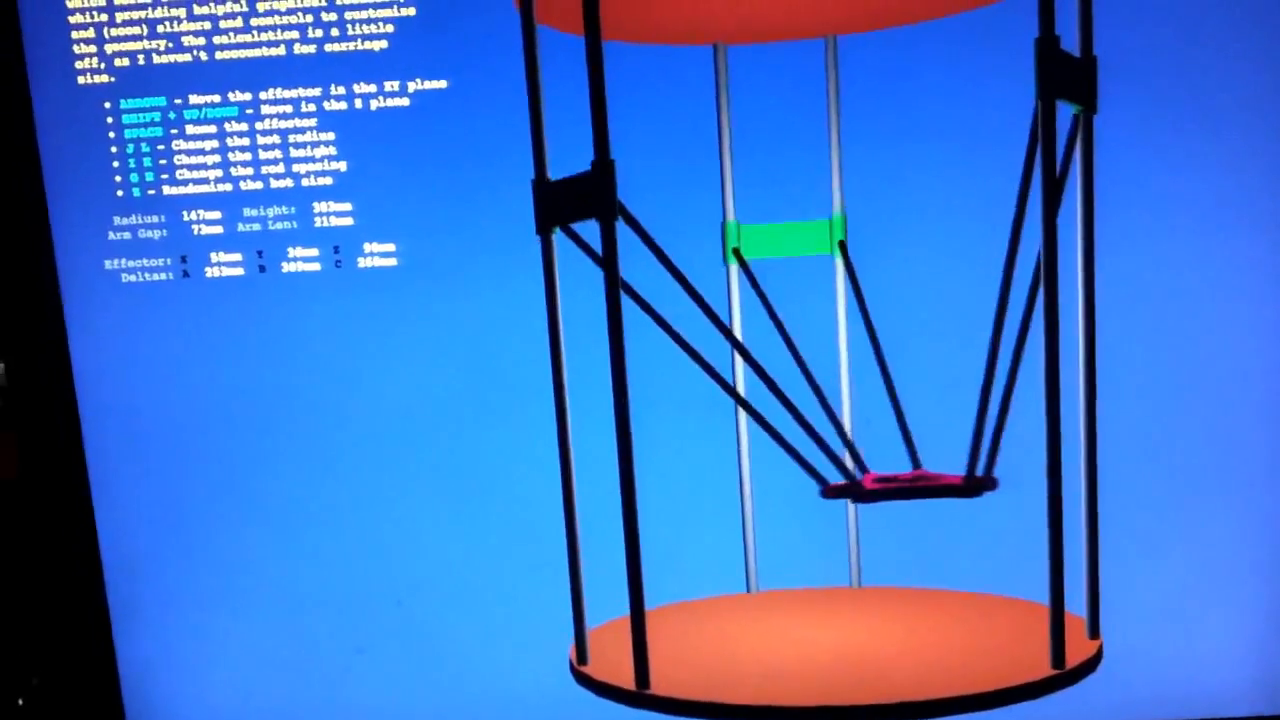
Step: Scroll the JavaScript source down to the effectorAnimate function with its radius and height limits
key("Left")
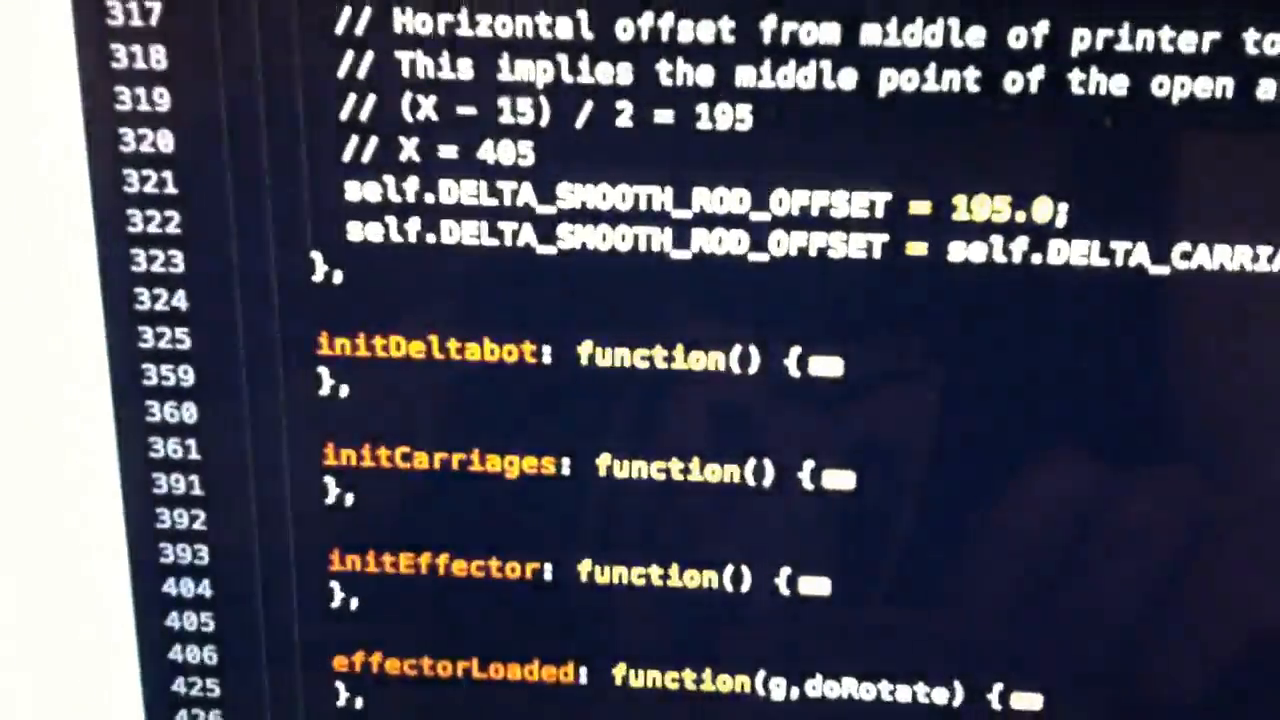
scroll("down", 3)
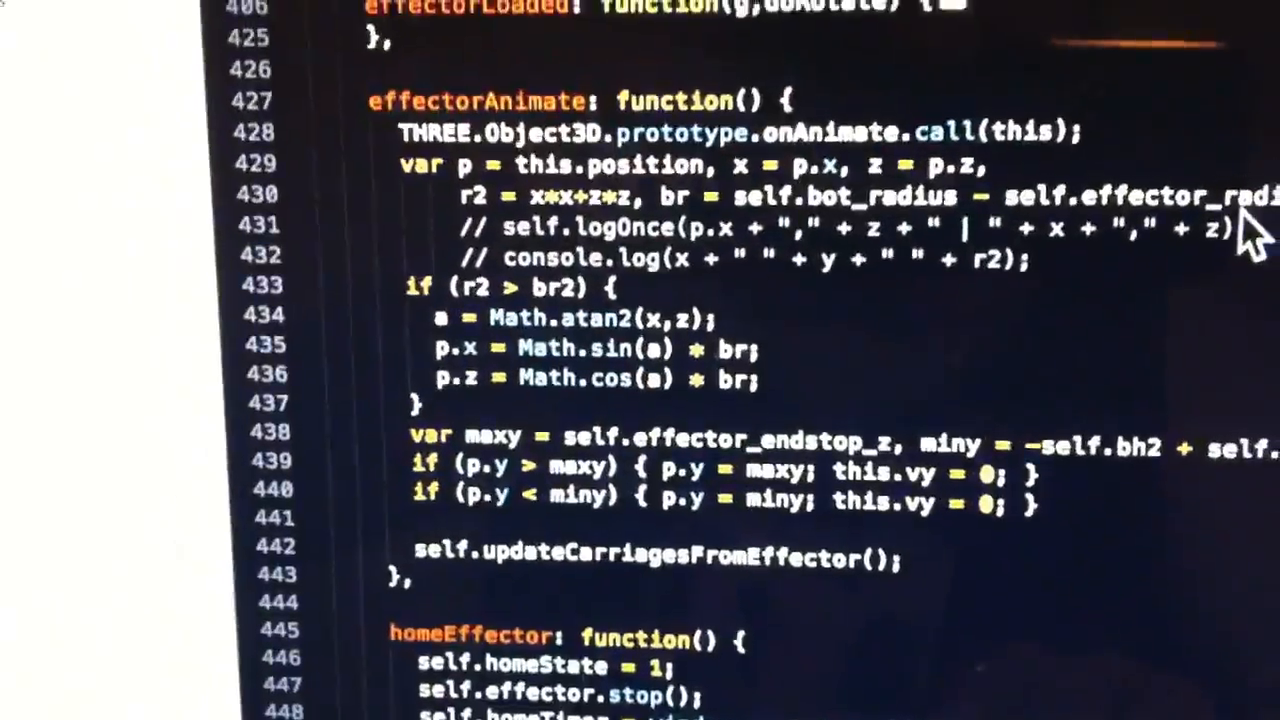